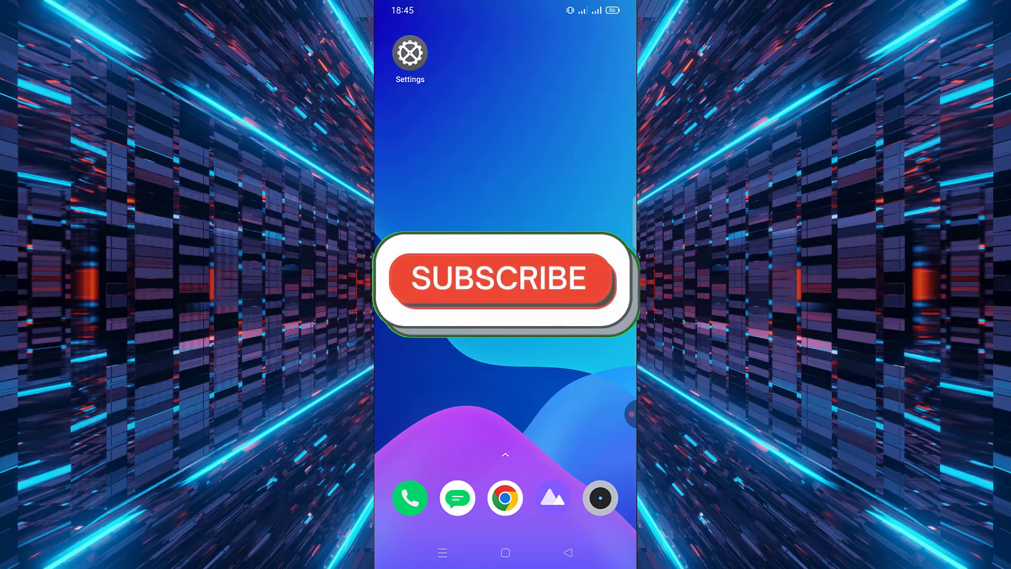
Open Settings, then SIM card & mobile data, reaching the Data usage page.
click(505, 278)
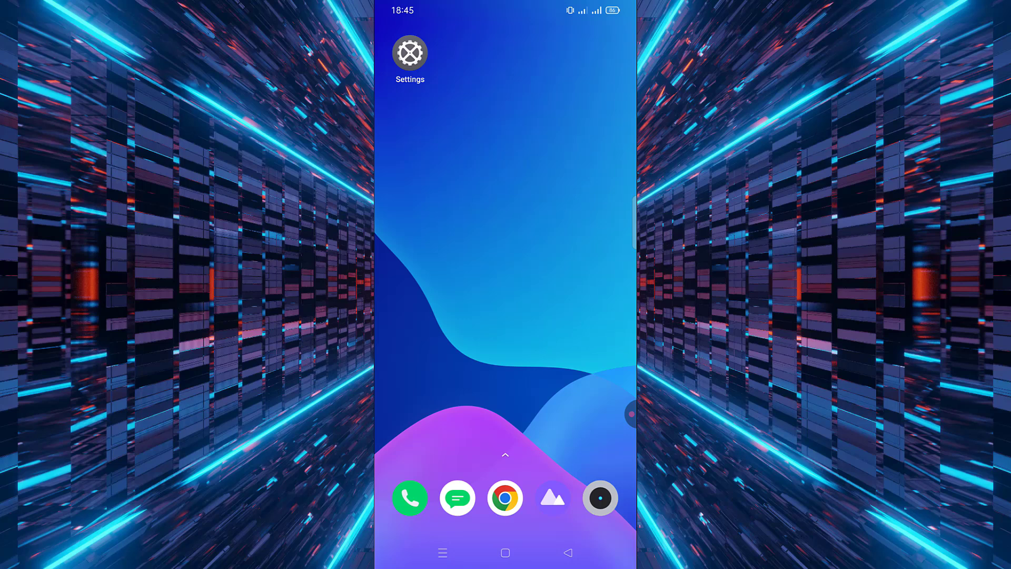
click(409, 53)
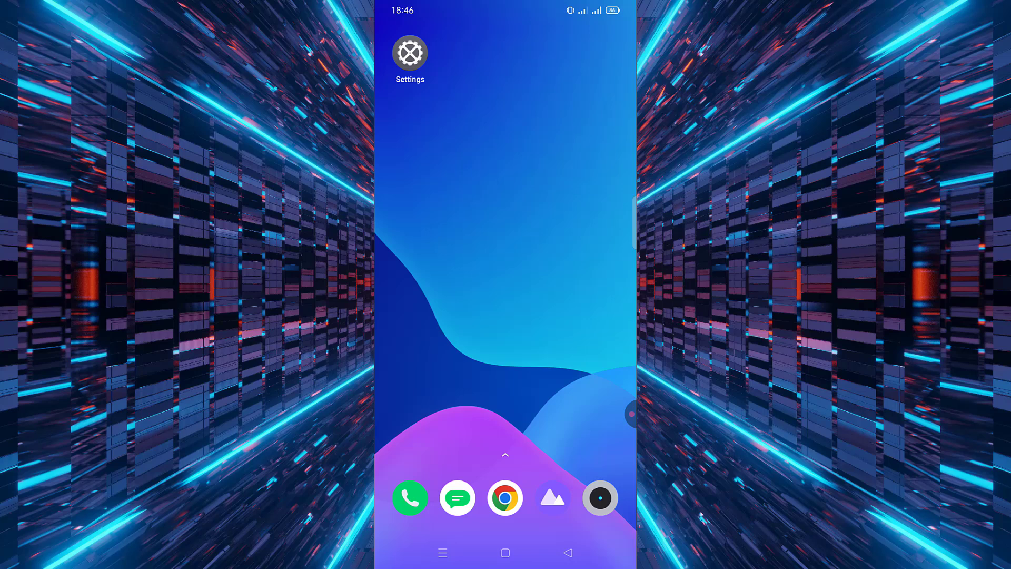
click(409, 53)
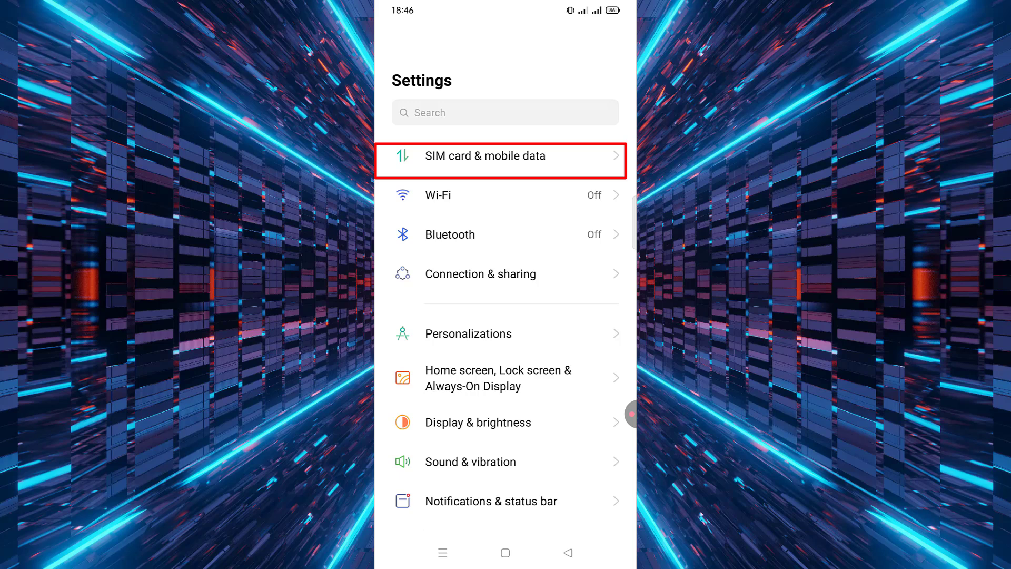
click(505, 156)
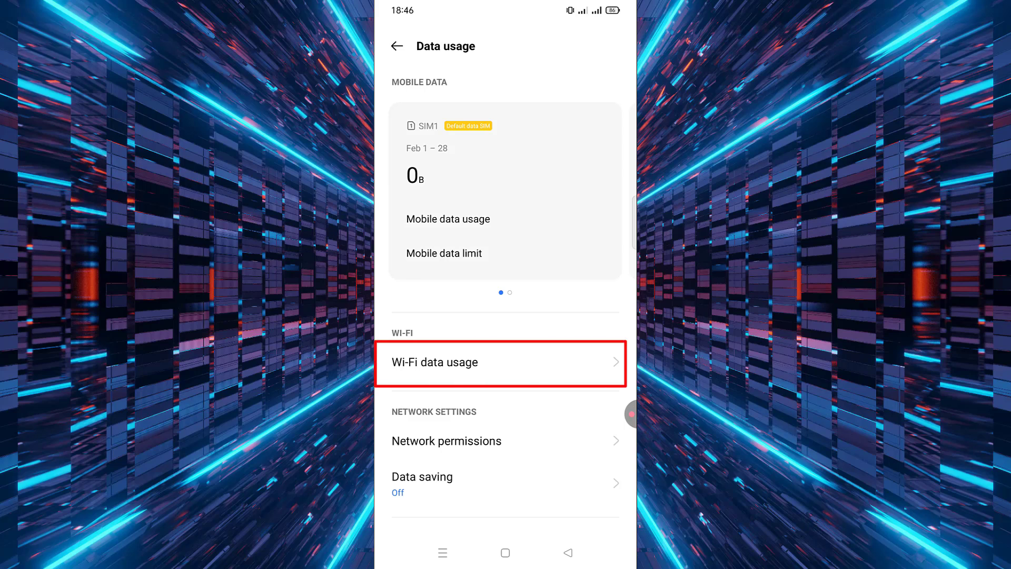
Open Wi-Fi data usage to see the 17.80 GB per-app breakdown.
click(500, 362)
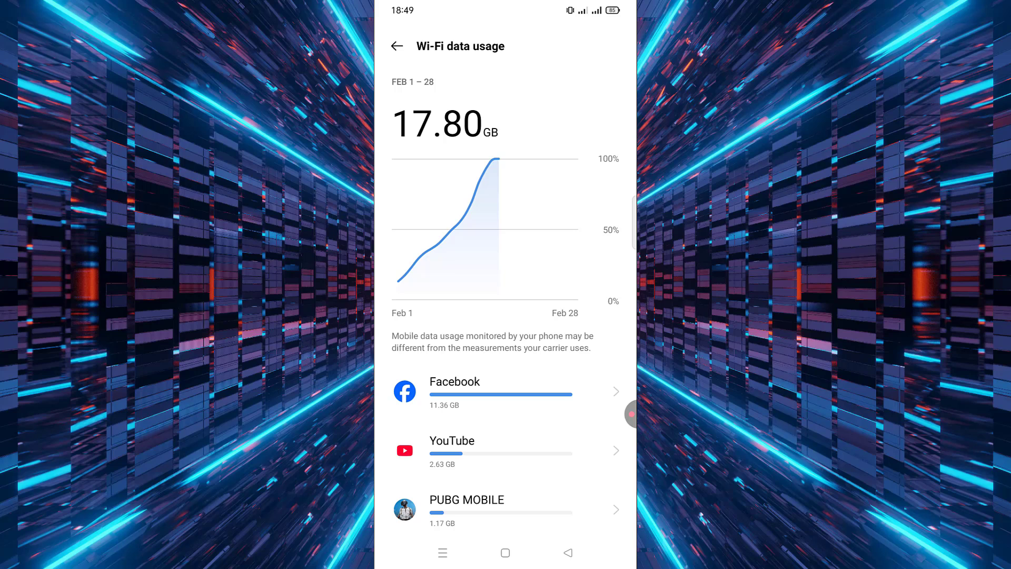
Open Facebook's Wi-Fi usage details showing 11.34 GB and restriction toggles.
click(500, 387)
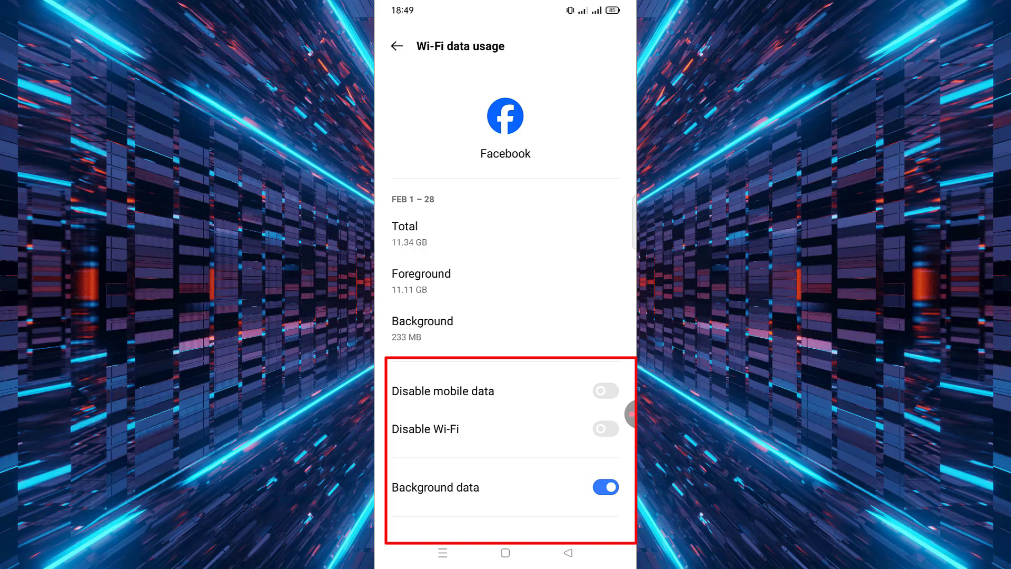
Switch on Disable mobile data and Disable Wi-Fi for Facebook.
click(605, 390)
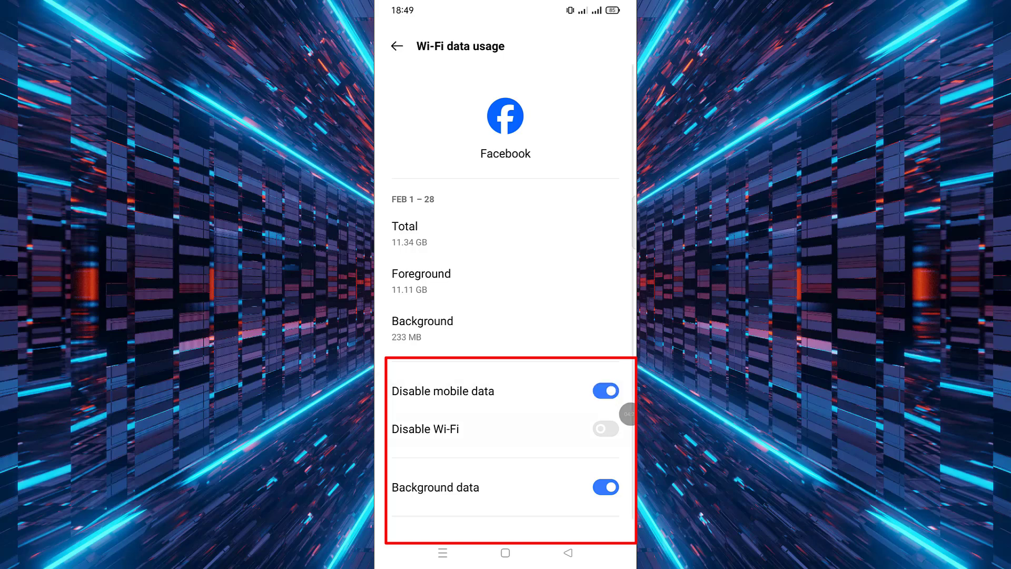
click(604, 428)
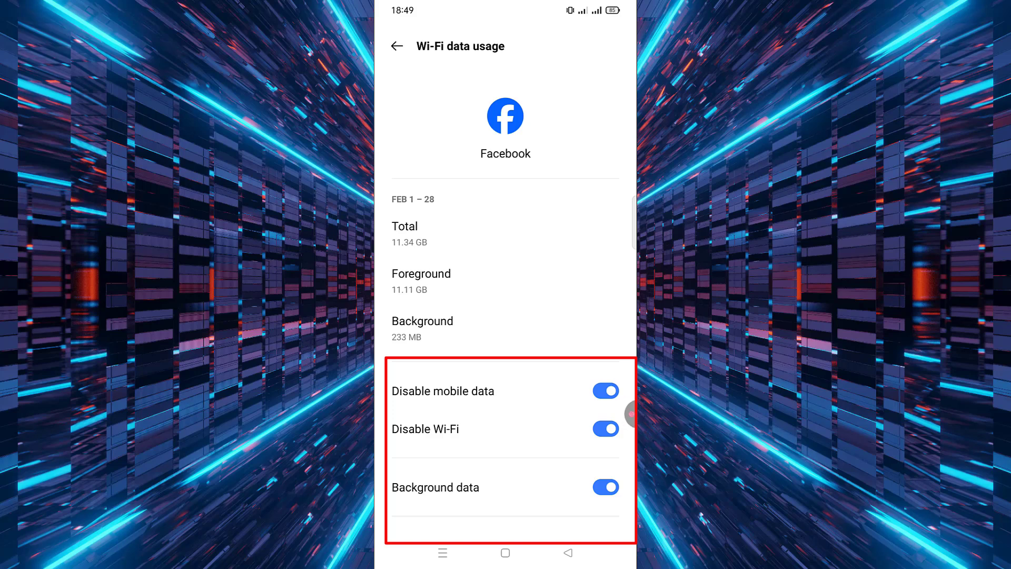